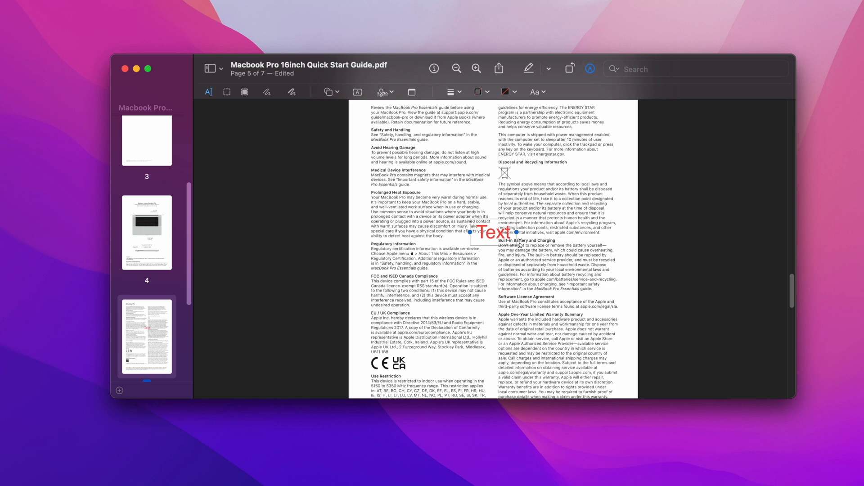
Drag the Text annotation onto the recycling section and type 'I can't add te'.
{"action": "left_click_drag", "start_coordinate": [488, 232], "coordinate": [536, 172]}
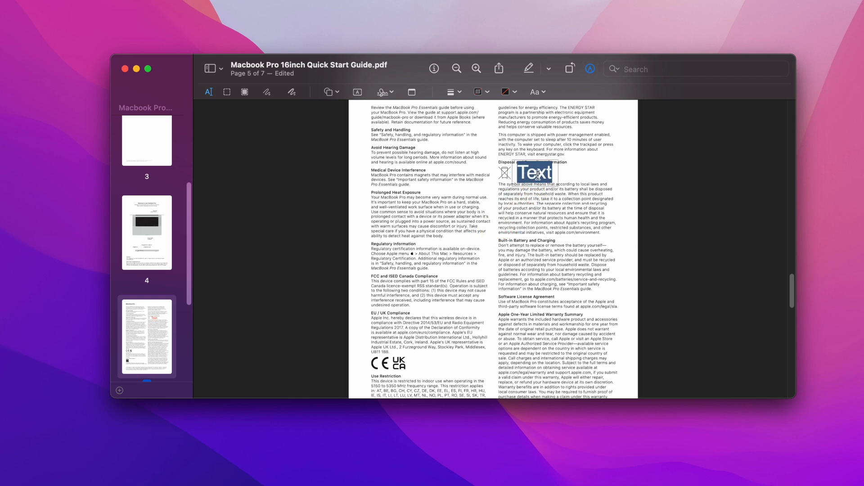
{"action": "type", "text": "I can't add te"}
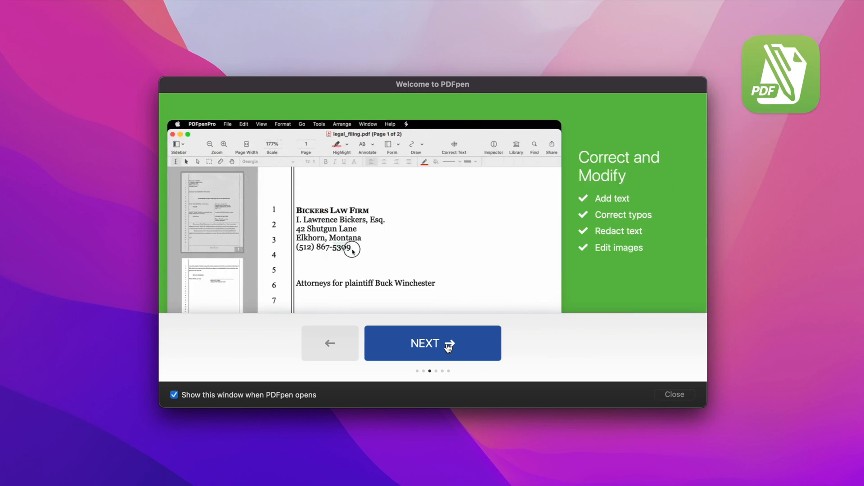
Advance through two welcome tour slides and scroll down.
{"action": "left_click", "coordinate": [432, 343]}
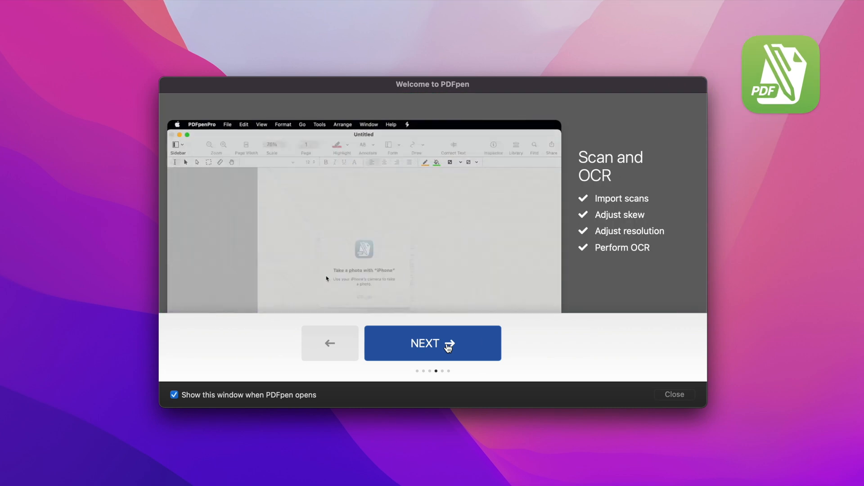
{"action": "left_click", "coordinate": [433, 343]}
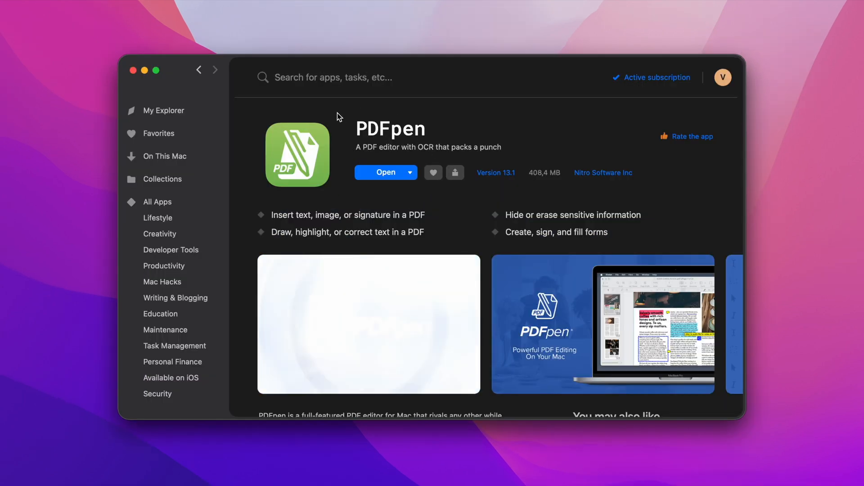
{"action": "scroll", "scroll_direction": "down", "scroll_amount": 3}
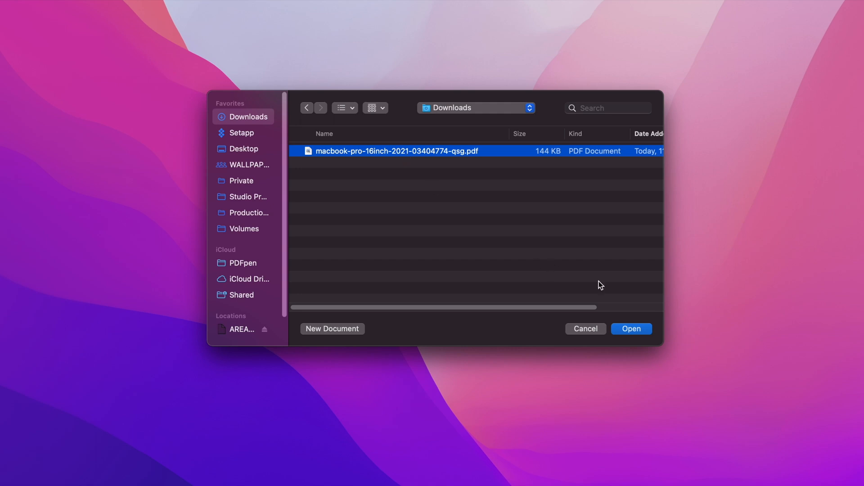
Open the macbook-pro-16inch PDF and append 'M1 MAX' to the page 2 heading.
{"action": "left_click", "coordinate": [631, 328]}
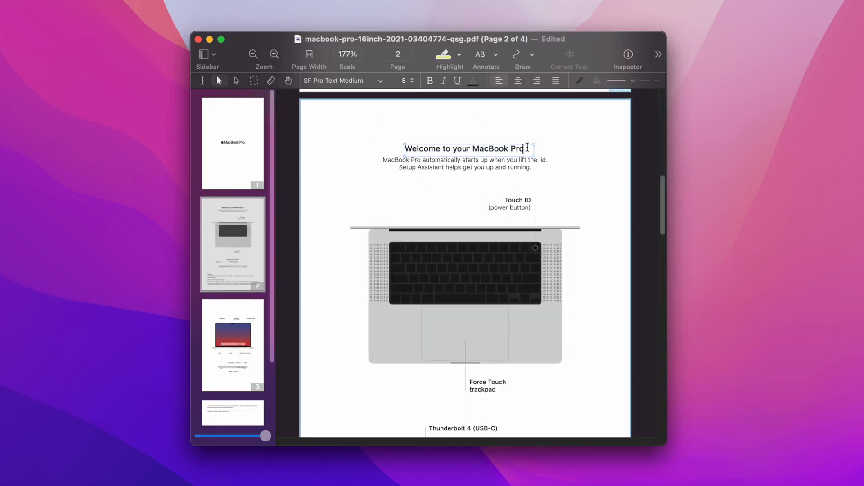
{"action": "type", "text": "M1 MAX"}
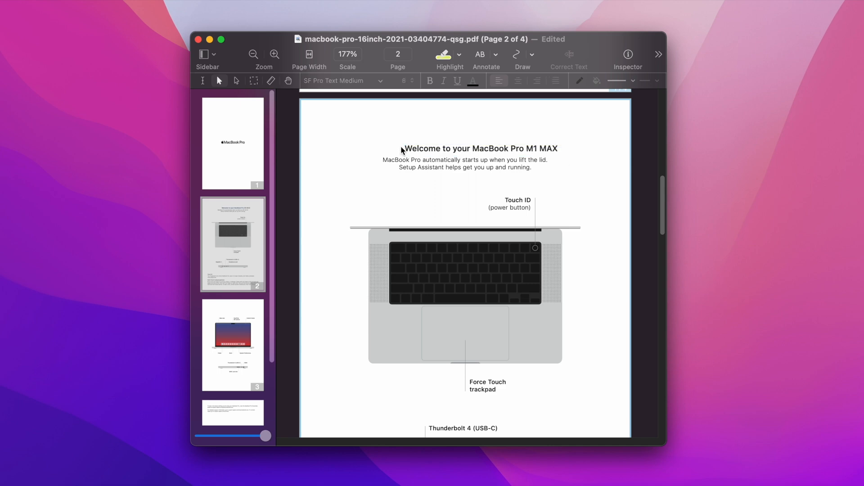
{"action": "left_click", "coordinate": [218, 81]}
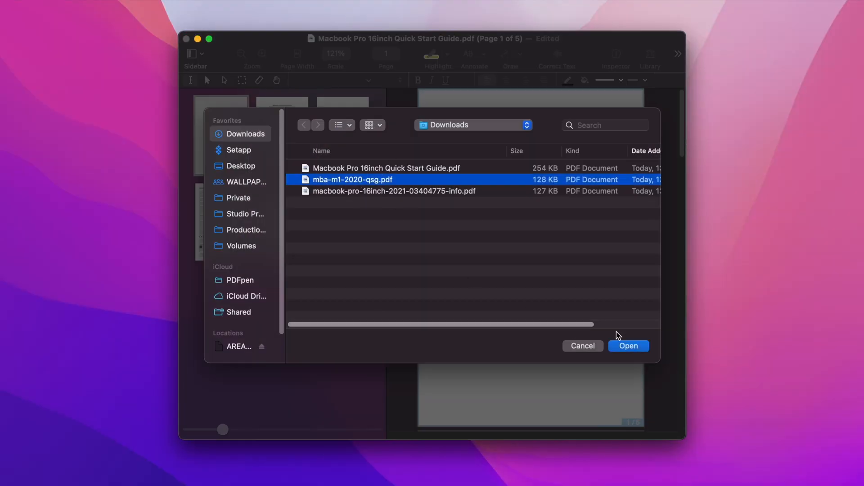
Insert mba-m1-2020-qsg.pdf and drag a page thumbnail to a new position.
{"action": "left_click", "coordinate": [629, 346]}
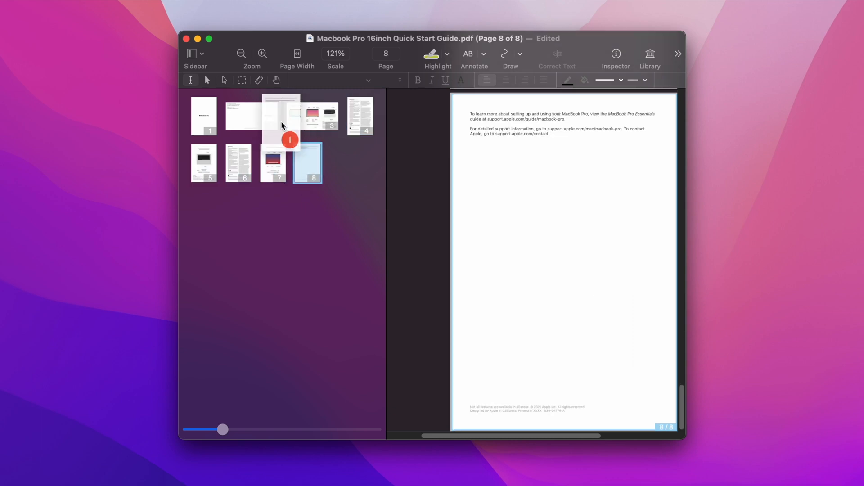
{"action": "left_click", "coordinate": [299, 162]}
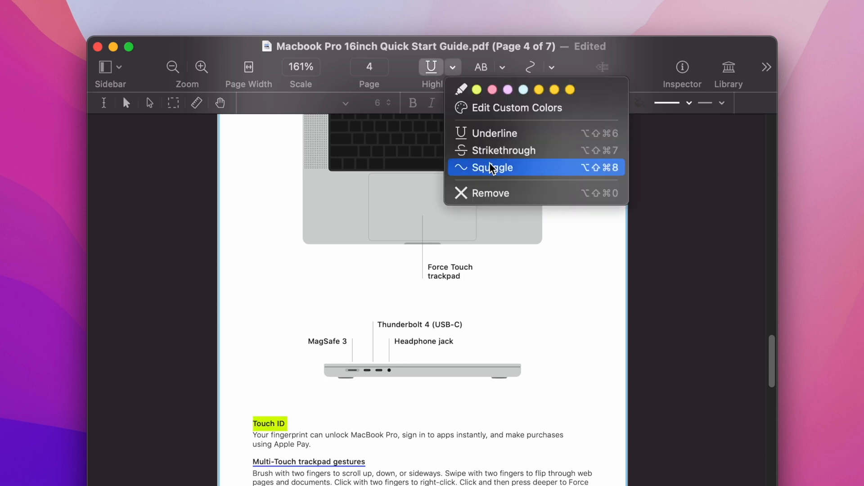
Apply a squiggle underline to the selected text on page 4.
{"action": "left_click", "coordinate": [492, 167]}
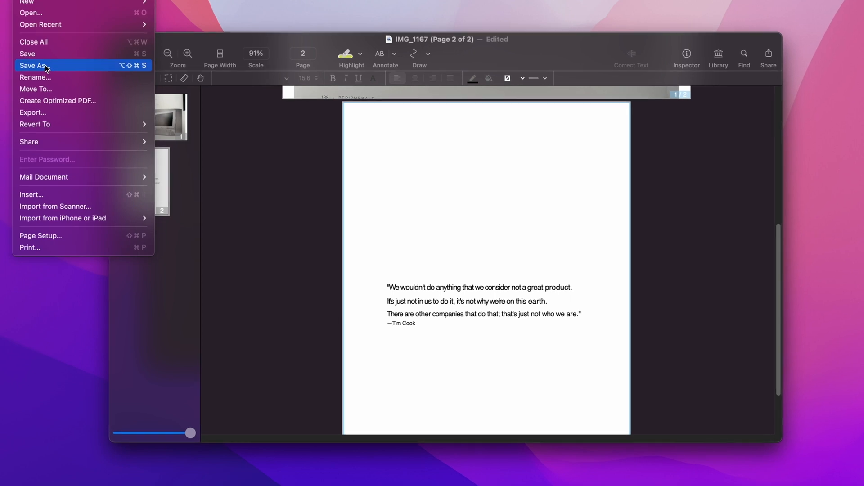
Save IMG_1167 under a new name with Strongest, Least Compatible encryption.
{"action": "left_click", "coordinate": [32, 65]}
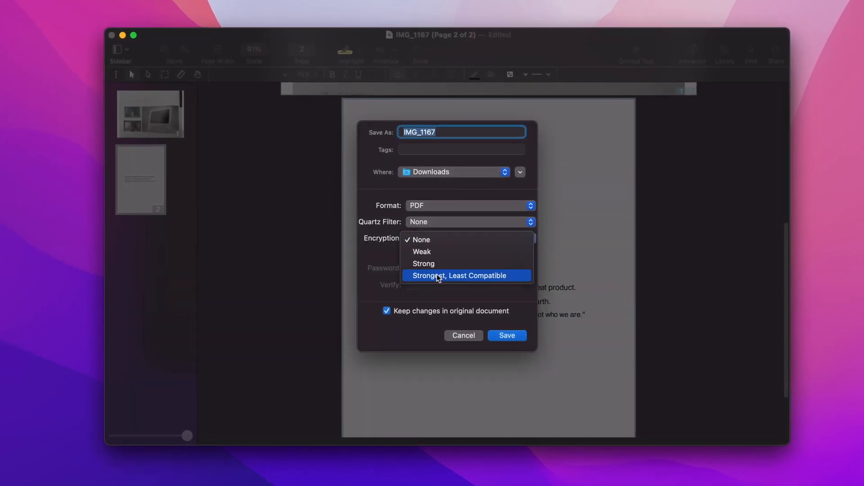
{"action": "left_click", "coordinate": [460, 275]}
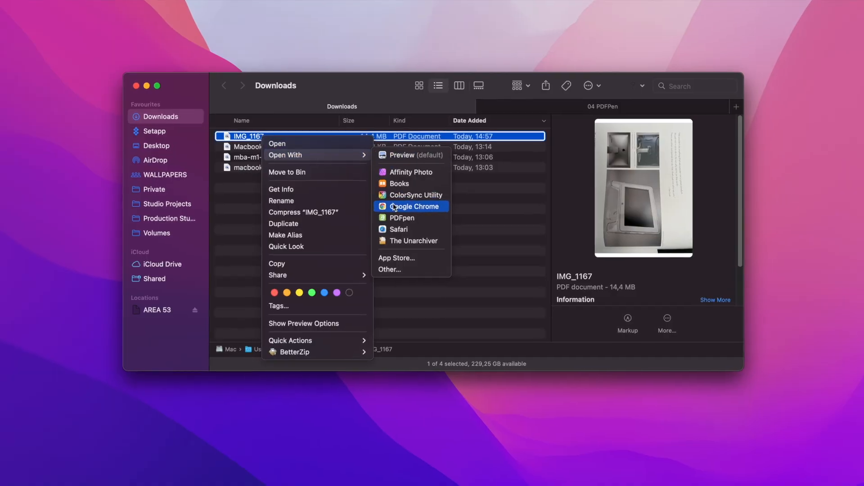
Open IMG_1167 in PDFpen and OCR the whole document in English.
{"action": "left_click", "coordinate": [402, 217]}
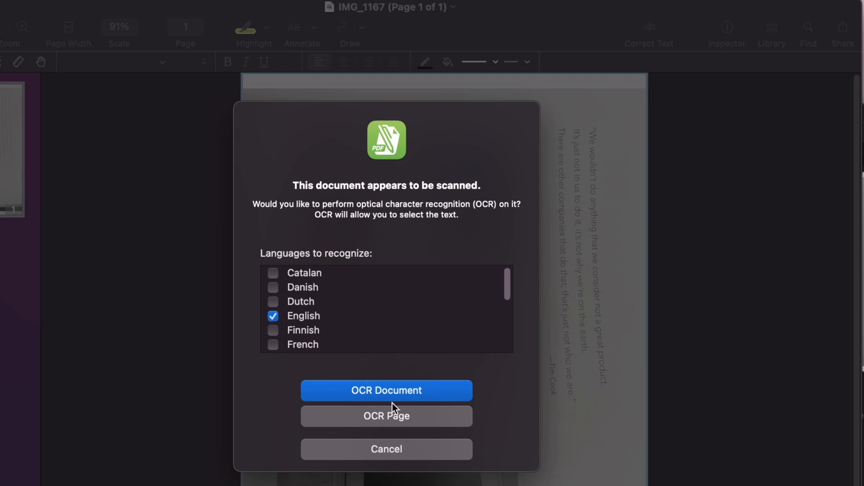
{"action": "left_click", "coordinate": [386, 390]}
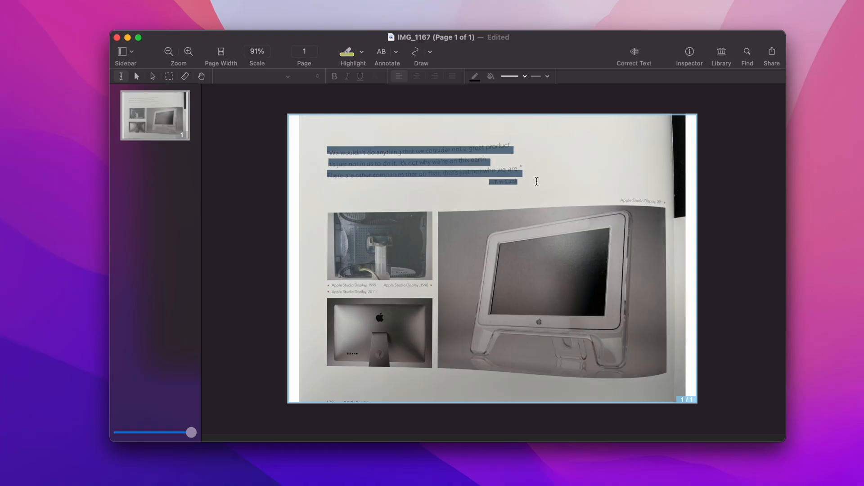
{"action": "left_click", "coordinate": [347, 52]}
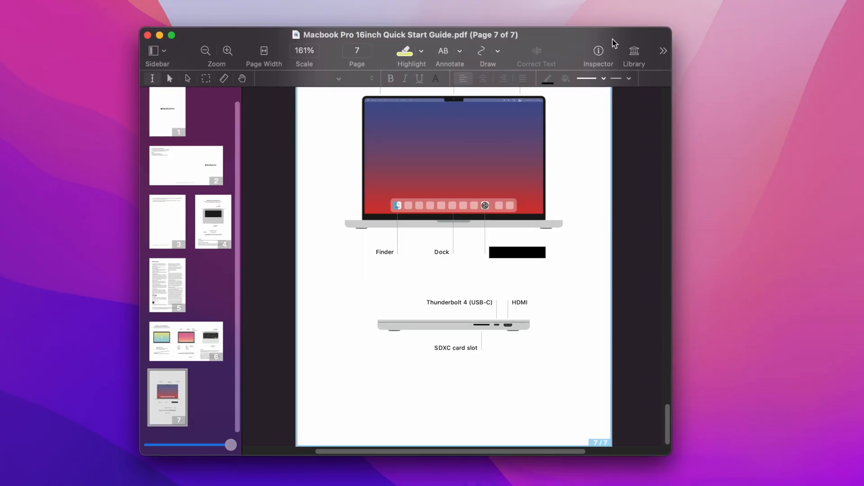
Show the shapes Library and switch to another category tab.
{"action": "left_click", "coordinate": [634, 52]}
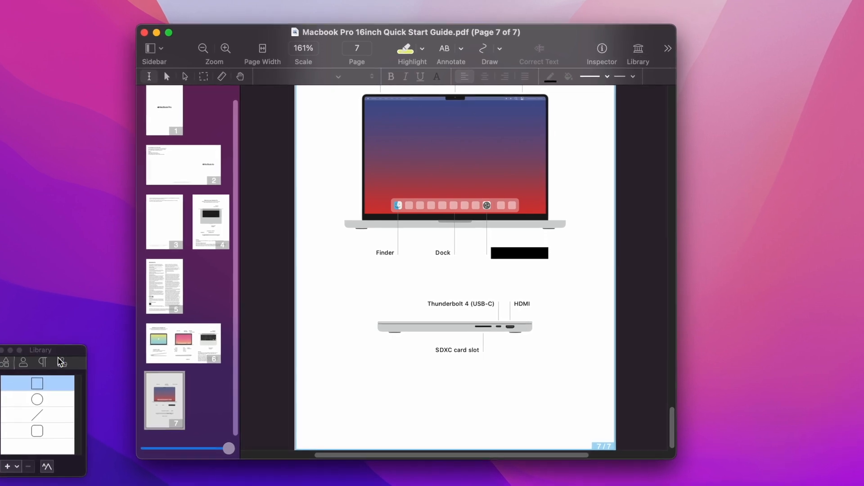
{"action": "left_click", "coordinate": [309, 251]}
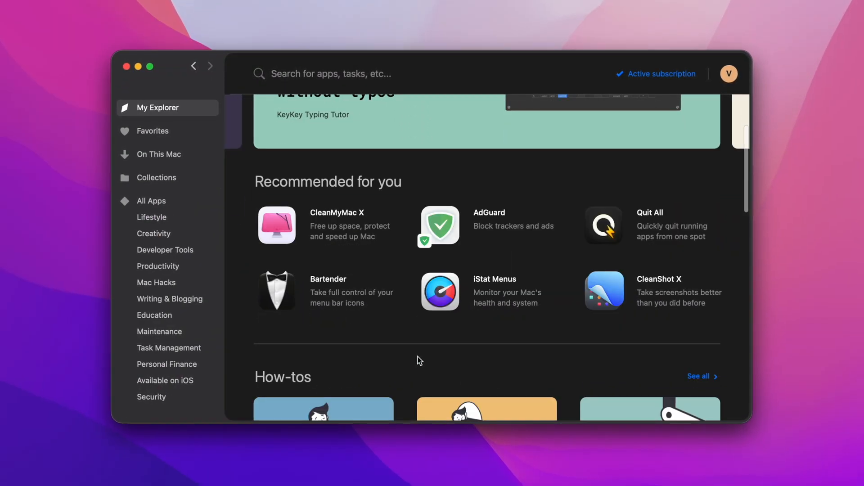
Open the Mac Hacks category and scroll through its app grid.
{"action": "left_click", "coordinate": [156, 282]}
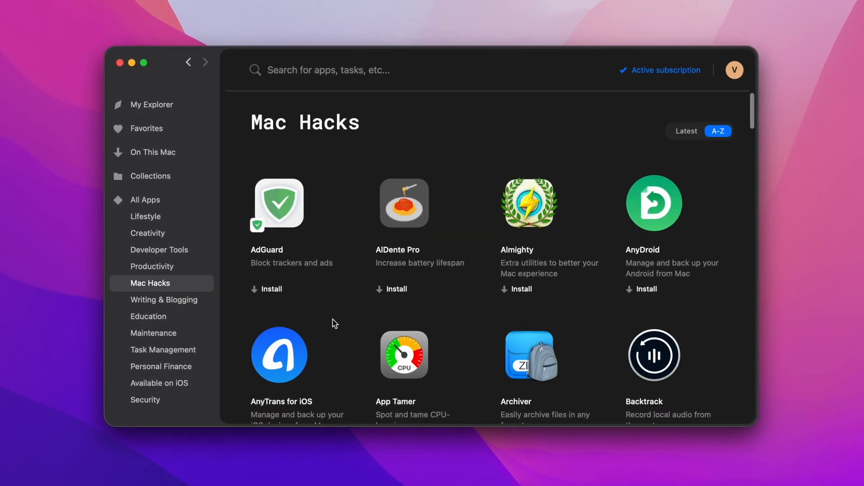
{"action": "scroll", "scroll_direction": "down", "scroll_amount": 3}
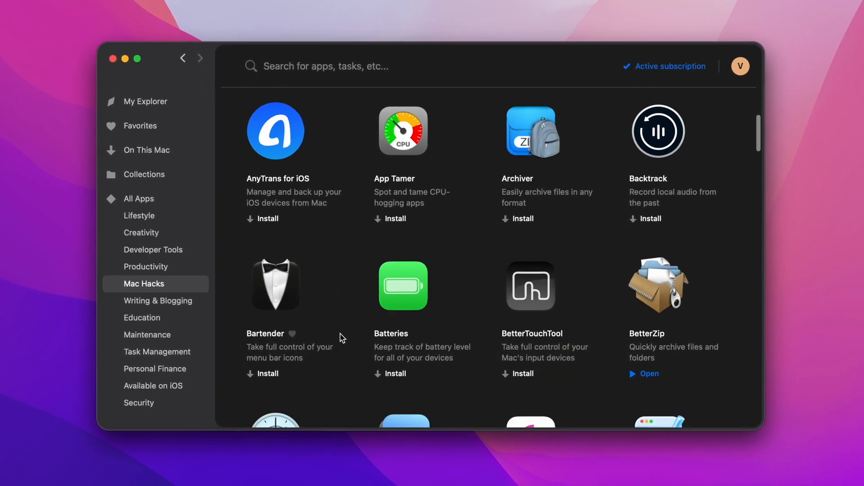
{"action": "scroll", "scroll_direction": "down", "scroll_amount": 3}
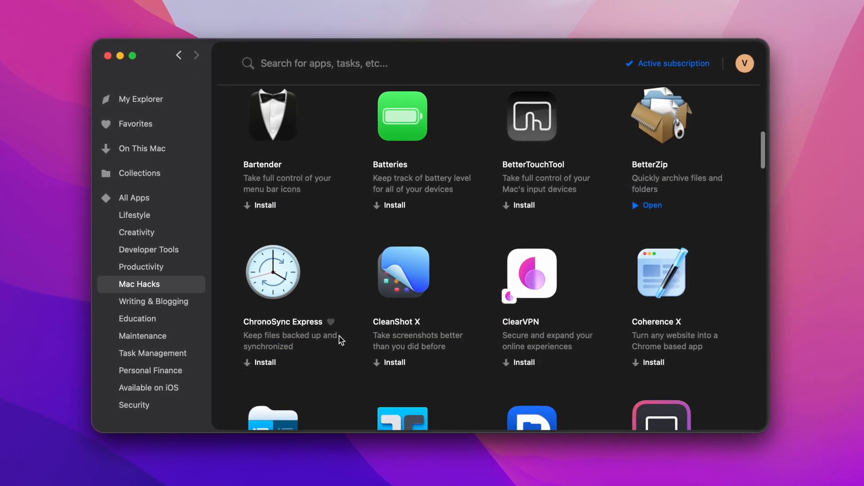